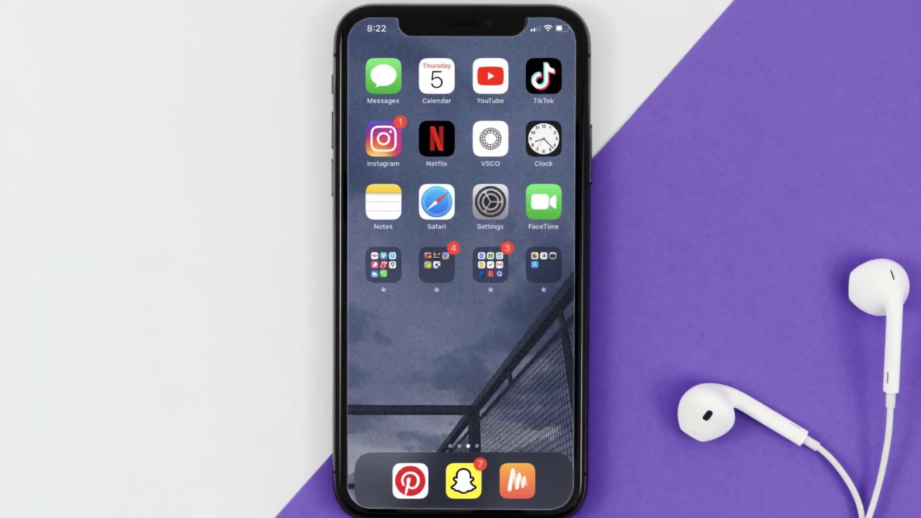
Launch Settings and go to the Apple ID account page.
{"action": "left_click", "coordinate": [489, 202]}
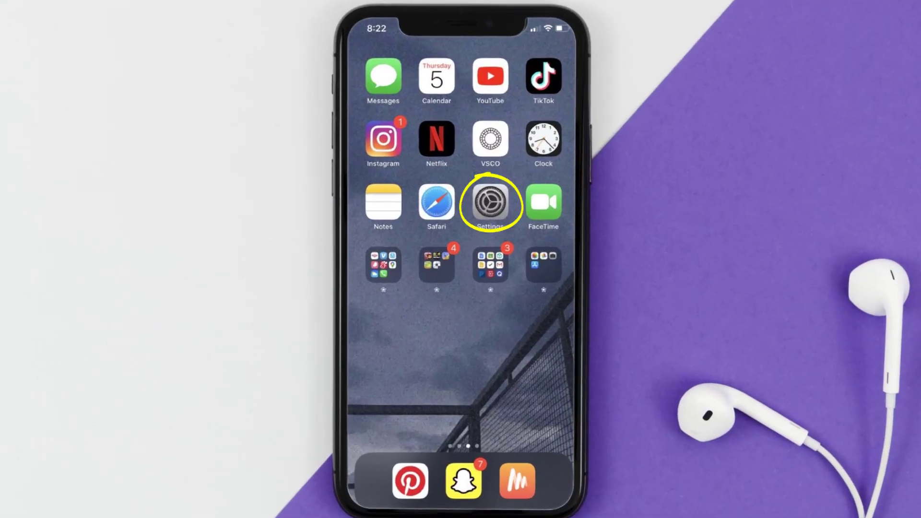
{"action": "left_click", "coordinate": [489, 205]}
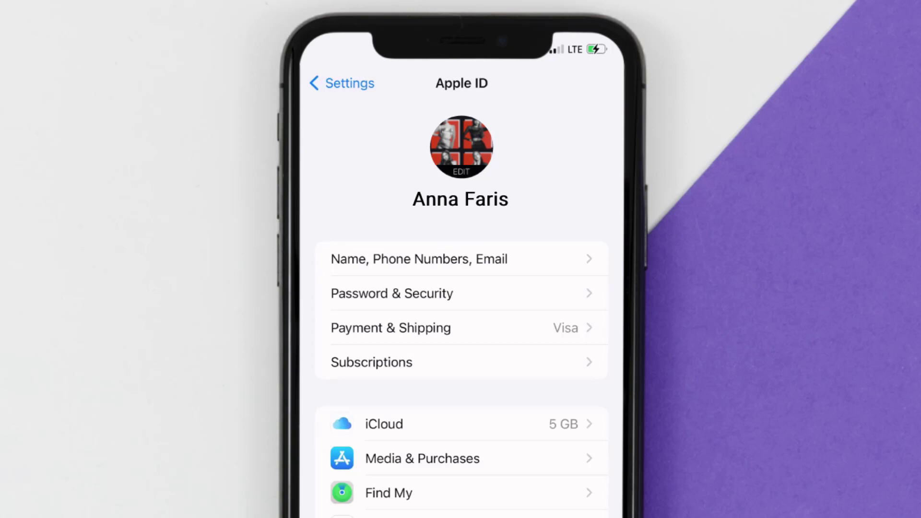
Go to Subscriptions and select the Adobe Express Monthly $4.99 subscription.
{"action": "left_click", "coordinate": [370, 362]}
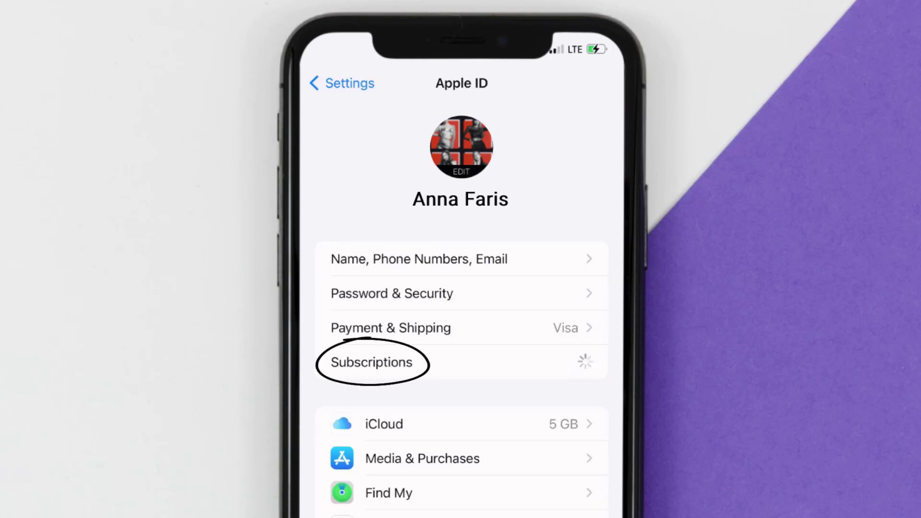
{"action": "left_click", "coordinate": [370, 363]}
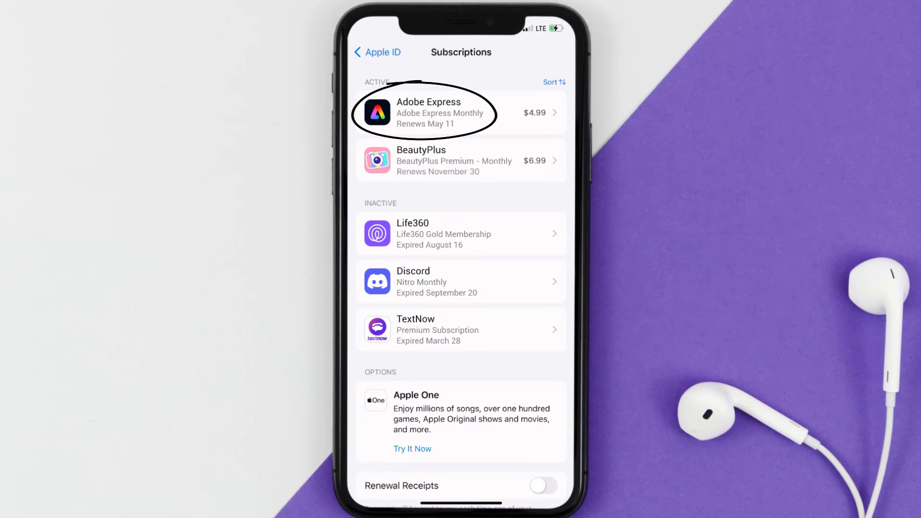
{"action": "left_click", "coordinate": [441, 113]}
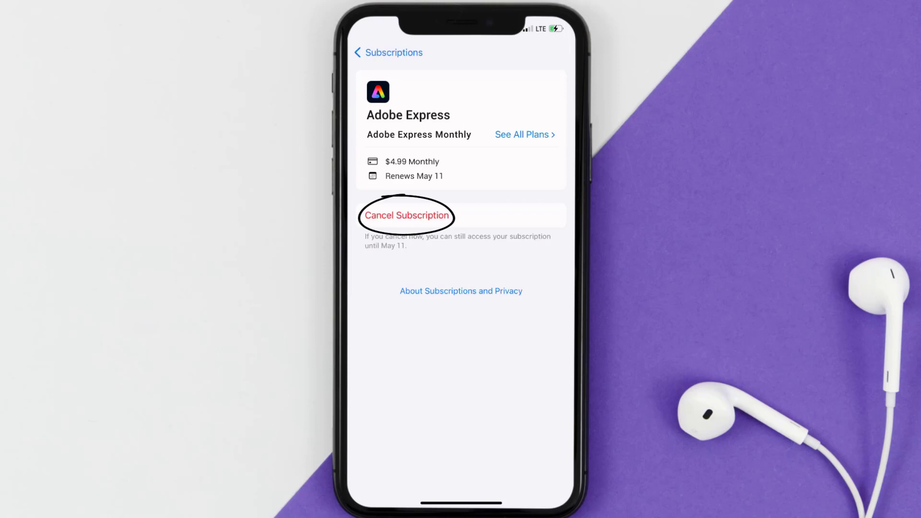
Choose Cancel Subscription on the Adobe Express detail page.
{"action": "left_click", "coordinate": [407, 215]}
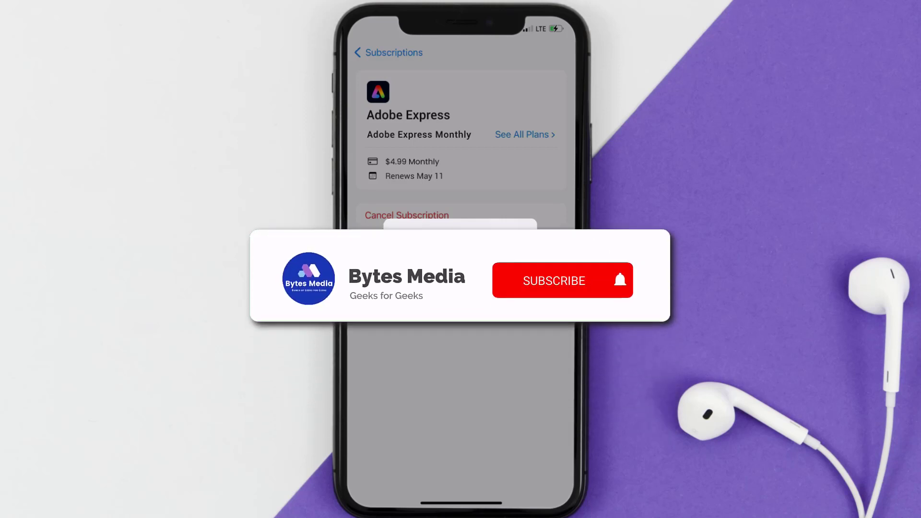
Respond to the Adobe Express cancellation confirmation prompt.
{"action": "left_click", "coordinate": [555, 280]}
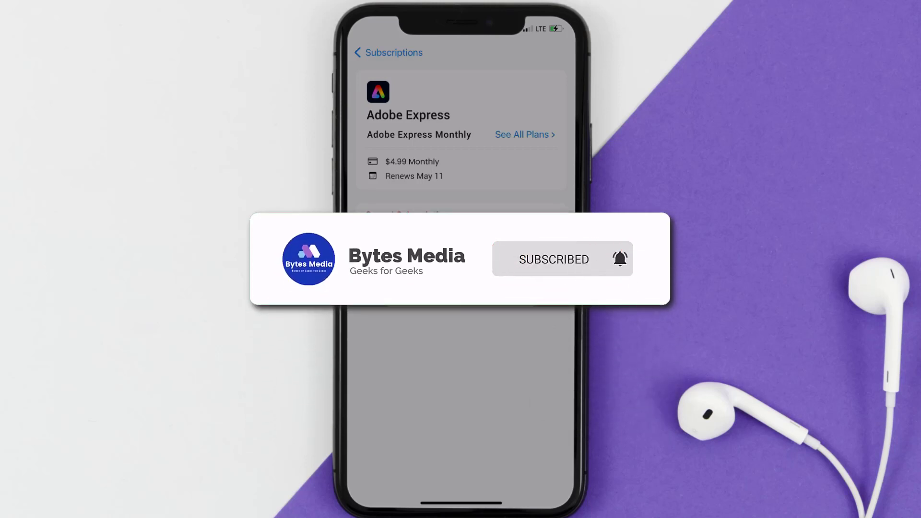